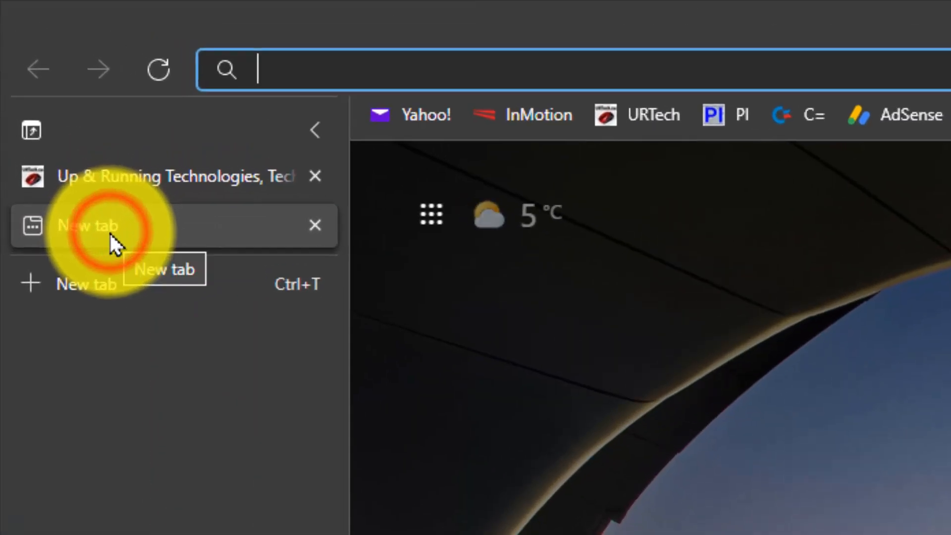
# Step: Go to onedrive.com in a new Edge tab and land on the My files page
pyautogui.write('onedrive.com')
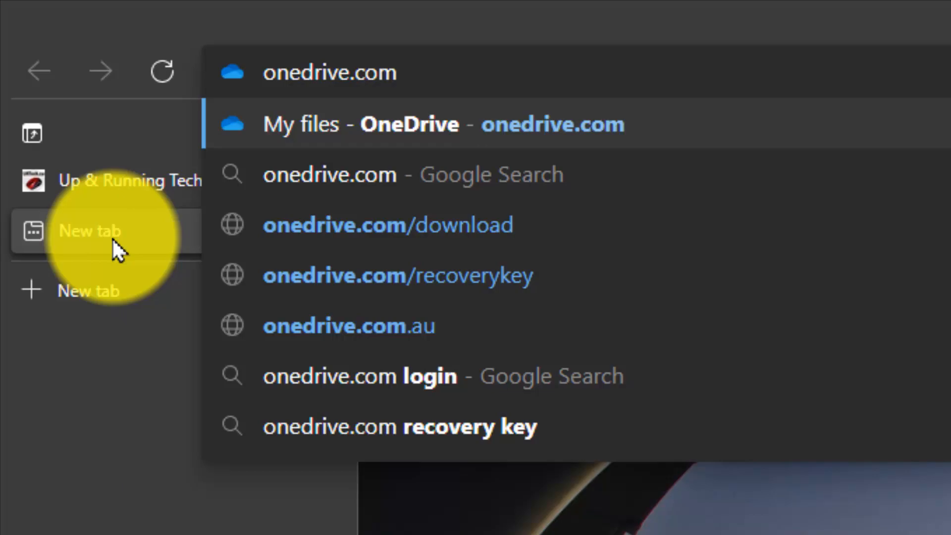
pyautogui.click(331, 73)
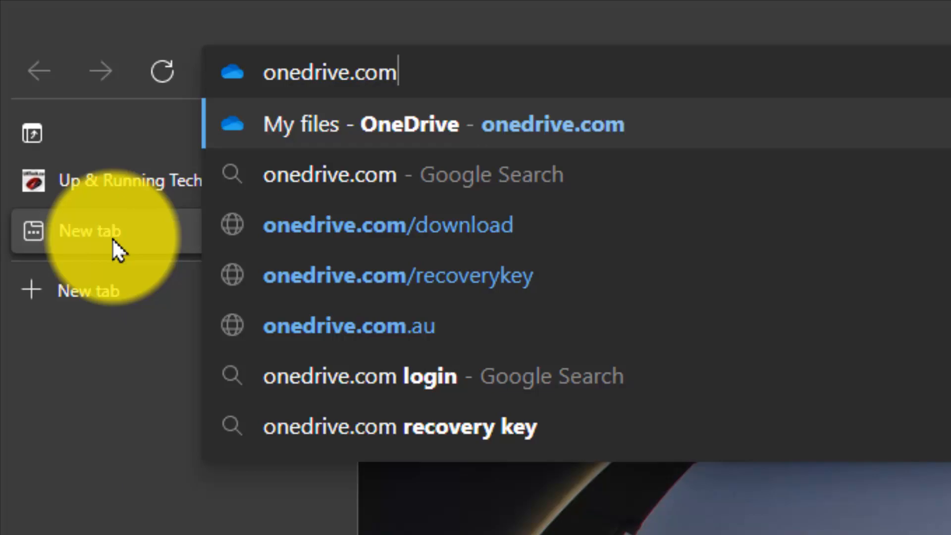
pyautogui.click(409, 124)
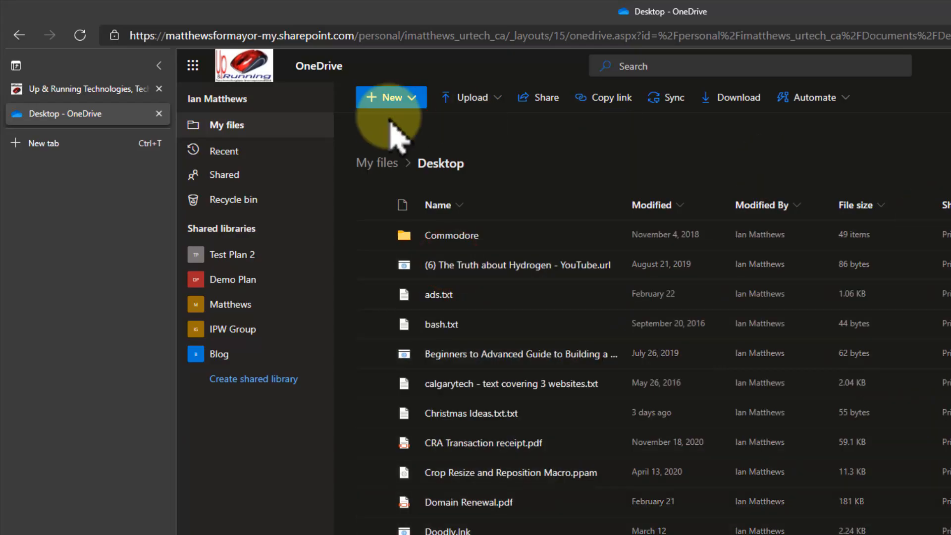
# Step: Create a new folder named 'Field Reports' via New > Folder
pyautogui.click(391, 97)
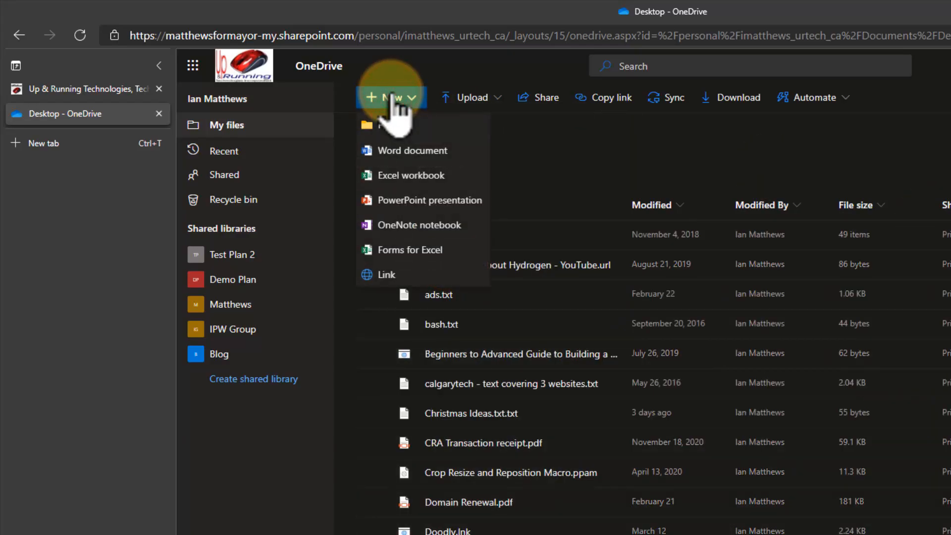
pyautogui.click(395, 124)
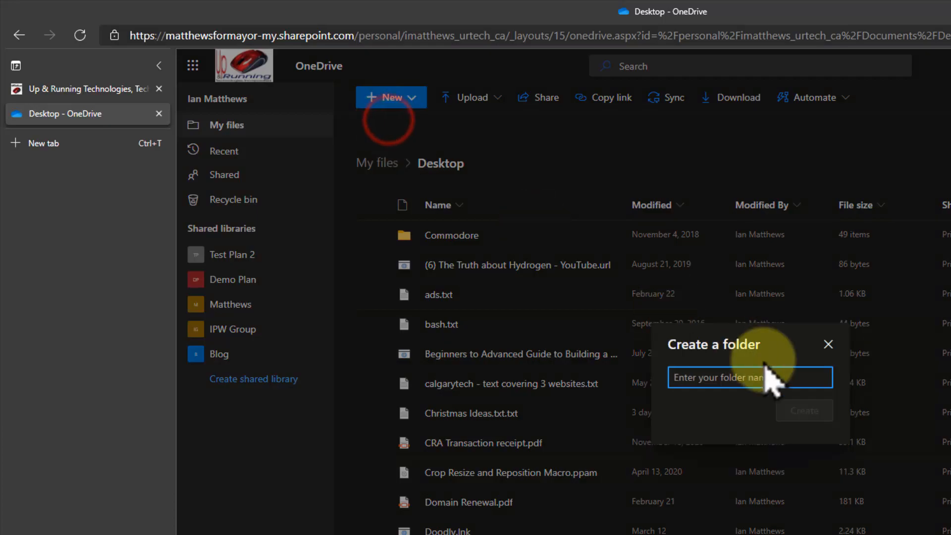
pyautogui.write('.')
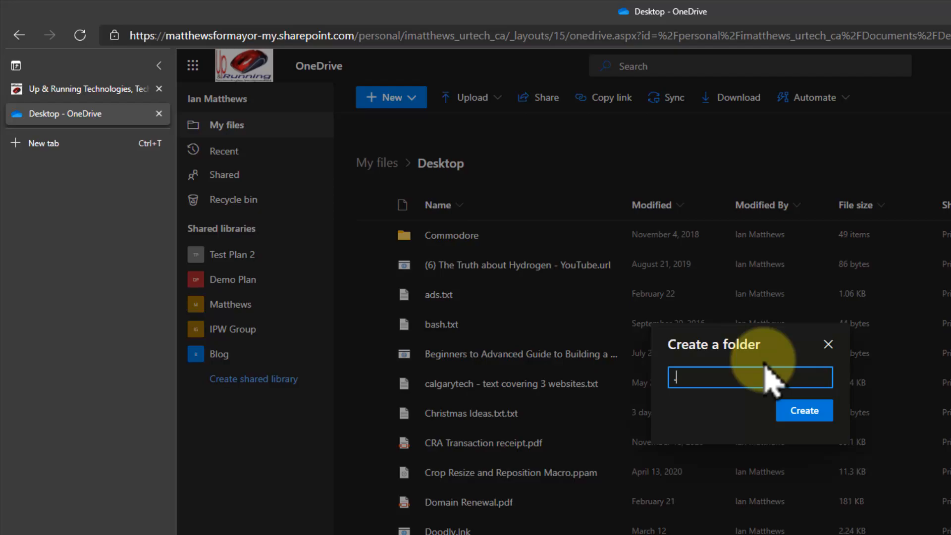
pyautogui.write('Field R')
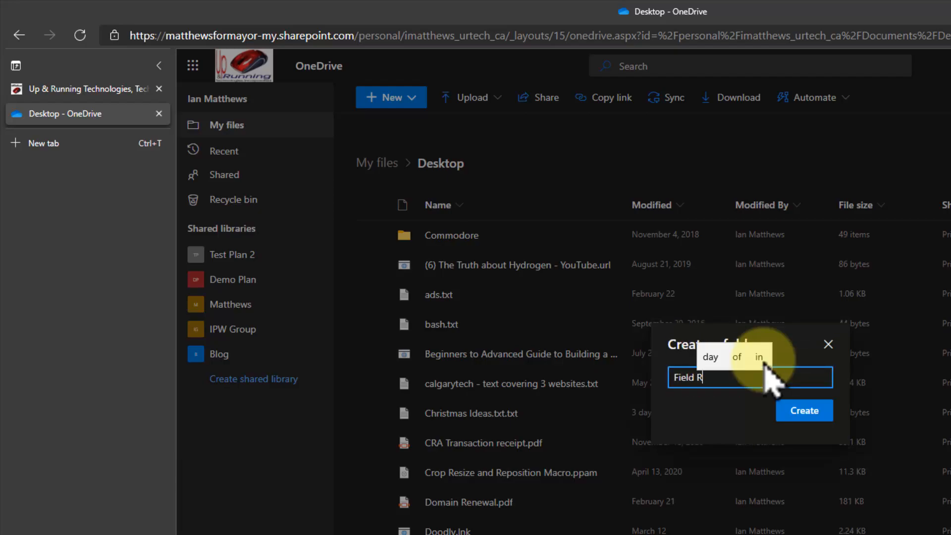
pyautogui.write('eports')
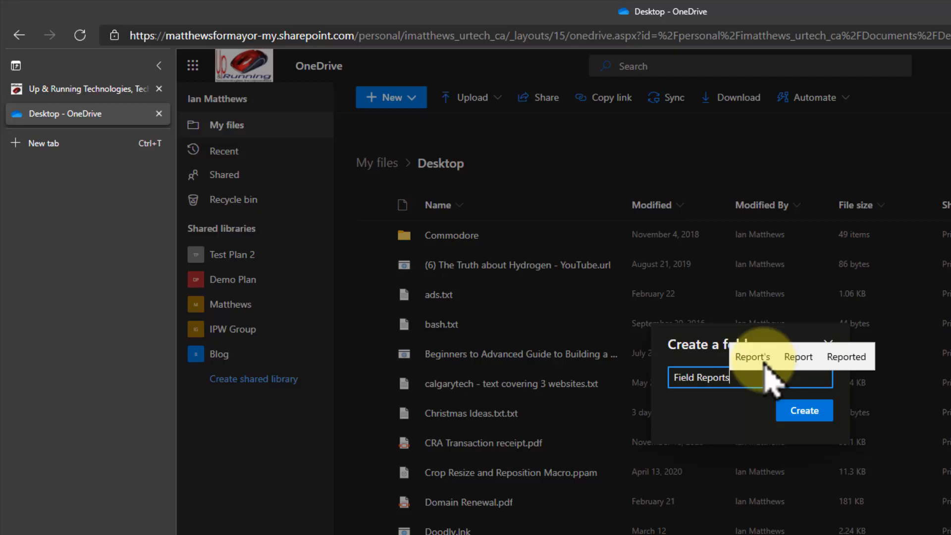
pyautogui.click(804, 411)
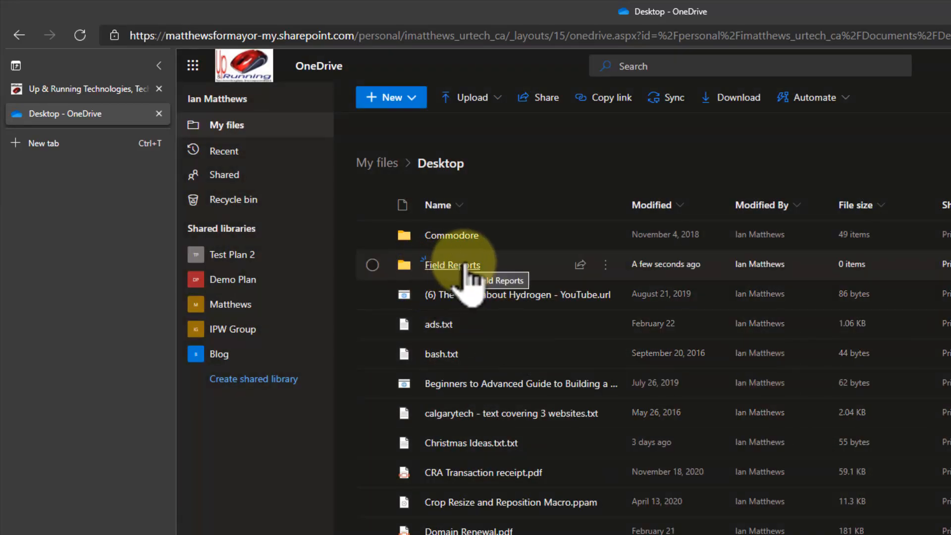
pyautogui.moveTo(613, 276)
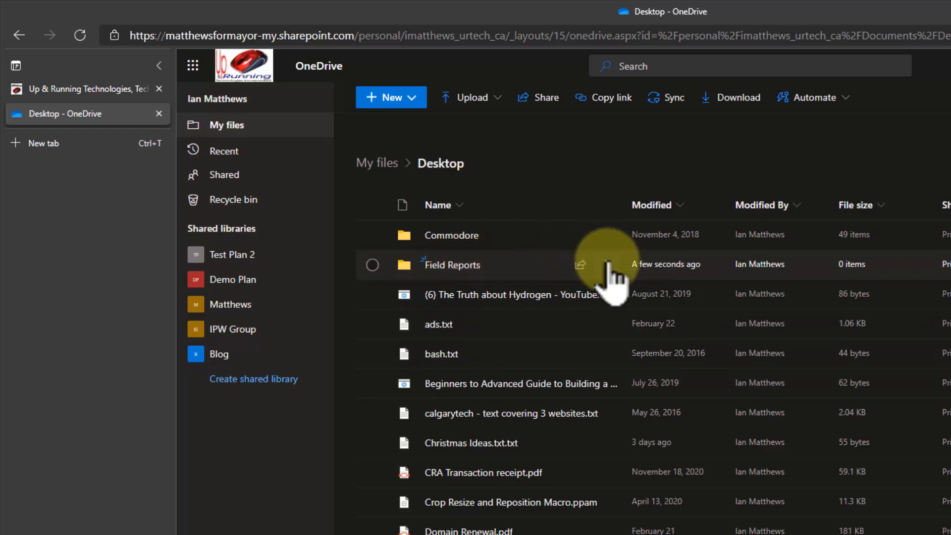
# Step: Request files into Field Reports with the request title 'Your Daily Reports'
pyautogui.click(579, 264)
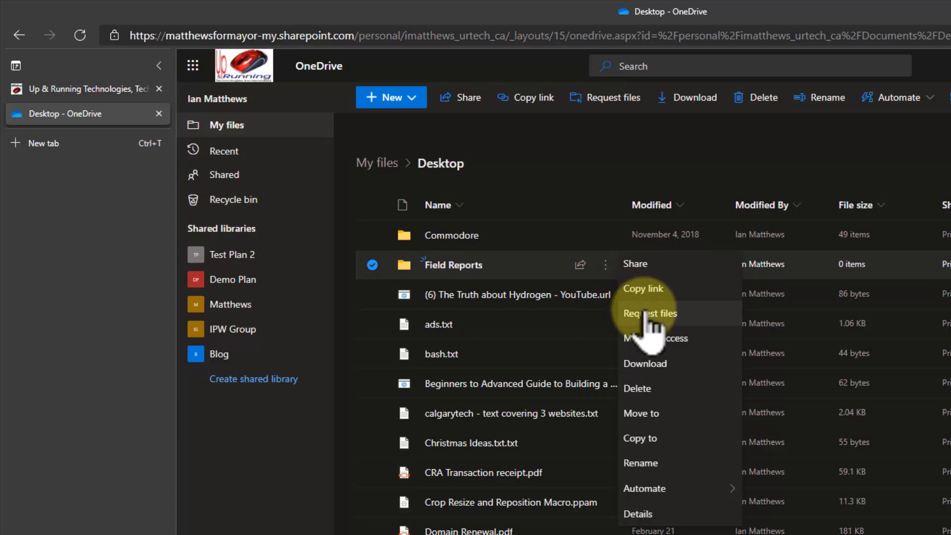
pyautogui.click(649, 314)
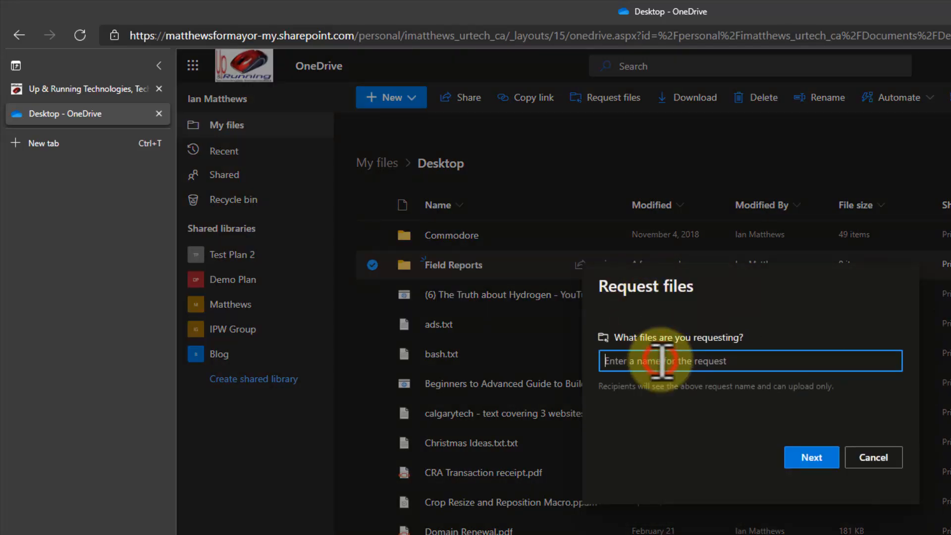
pyautogui.moveTo(474, 270)
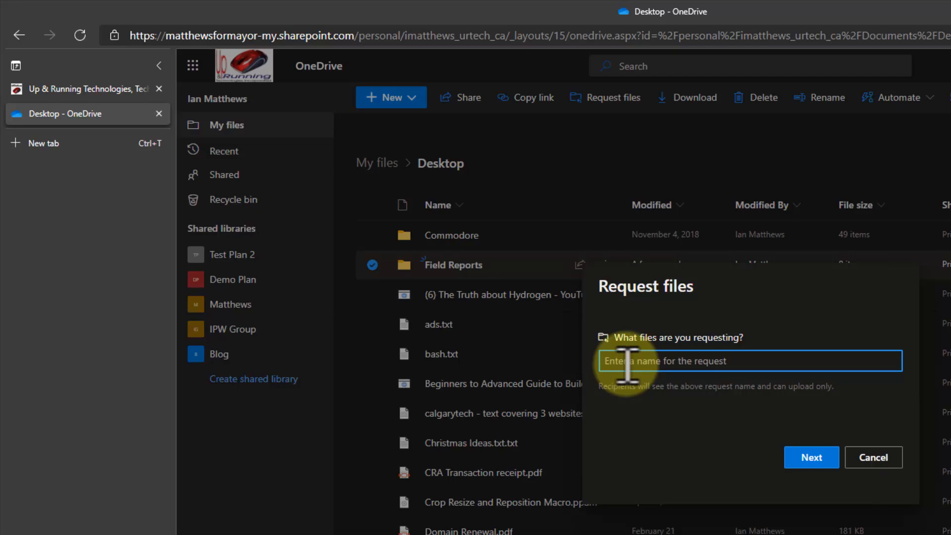
pyautogui.write('Your Daily R')
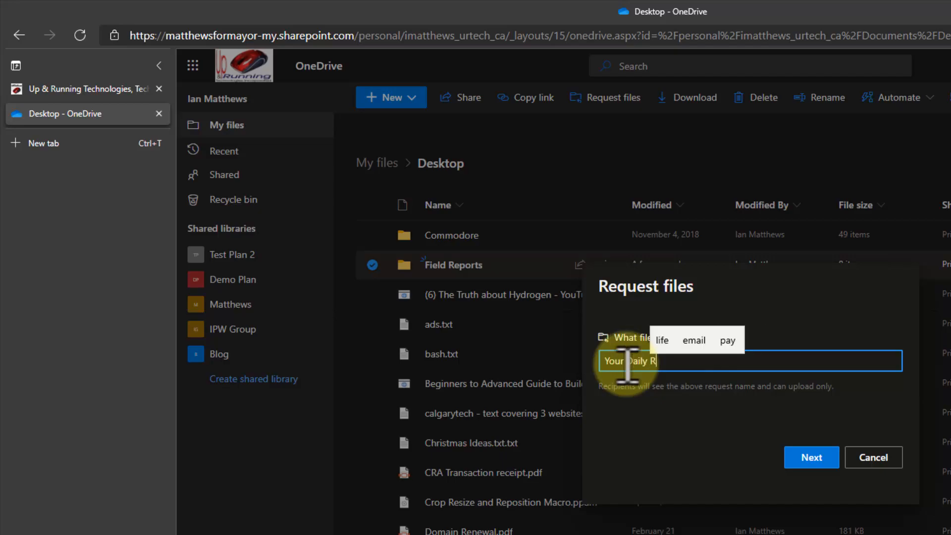
pyautogui.write('eports')
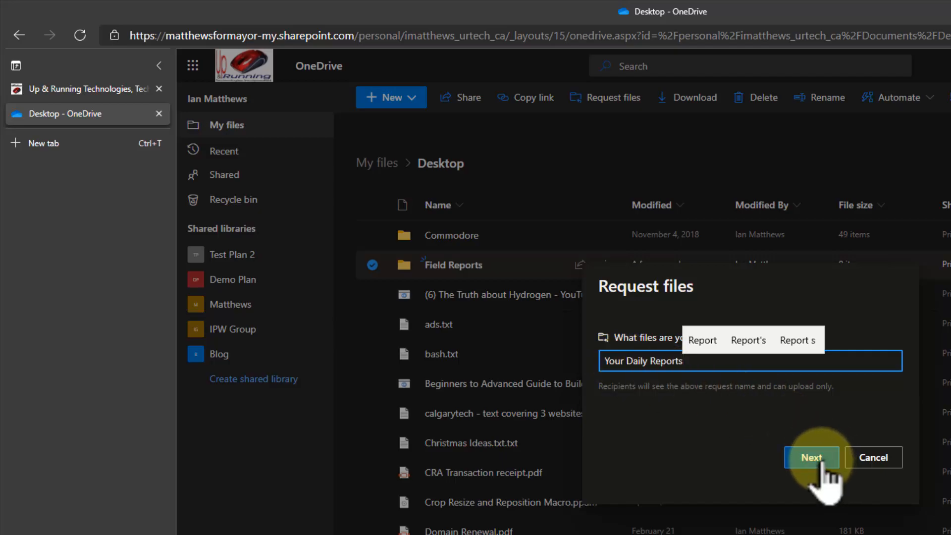
pyautogui.moveTo(624, 400)
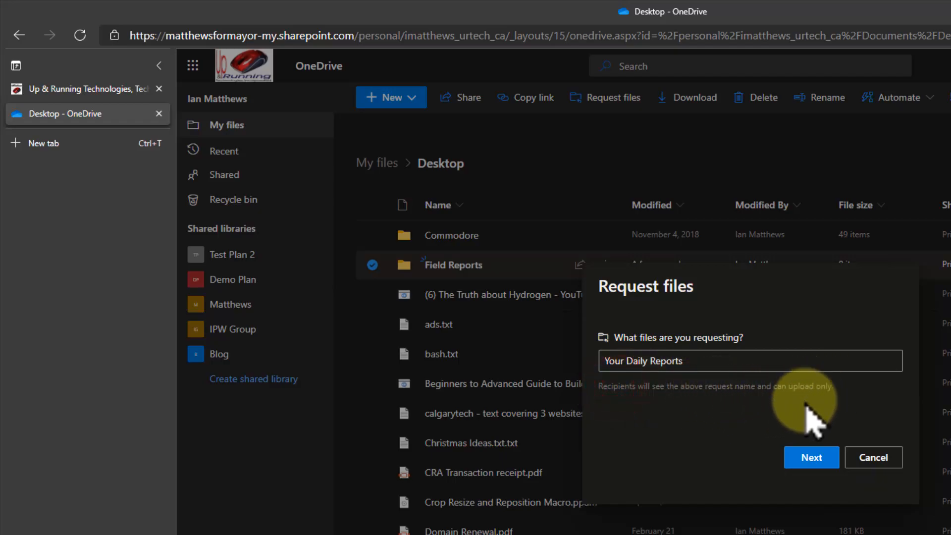
pyautogui.click(811, 457)
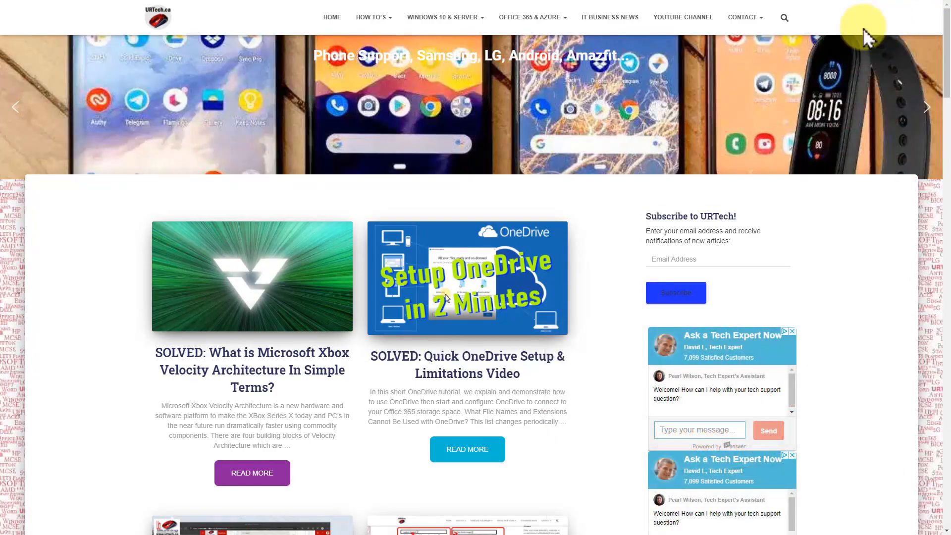
# Step: Browse the Windows 10 & Server article category on URTech.ca
pyautogui.click(444, 17)
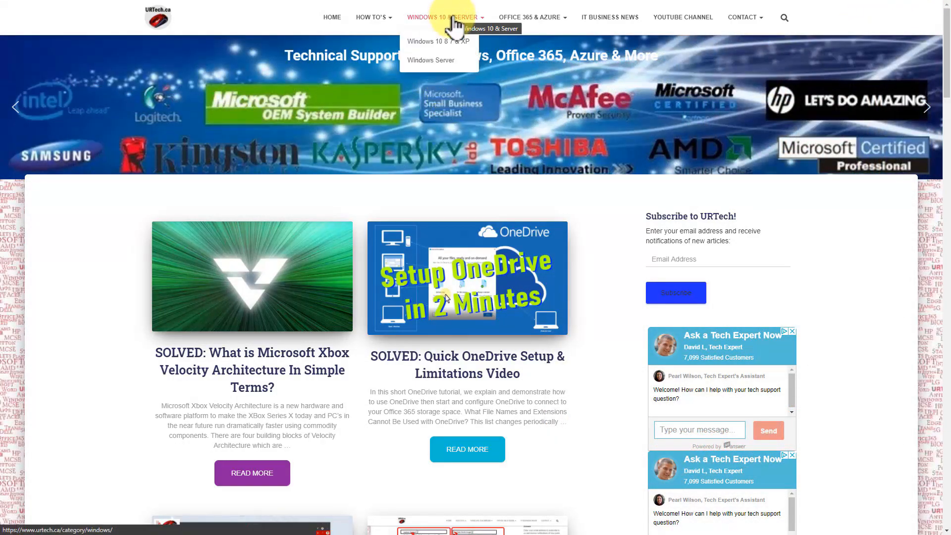
pyautogui.moveTo(532, 17)
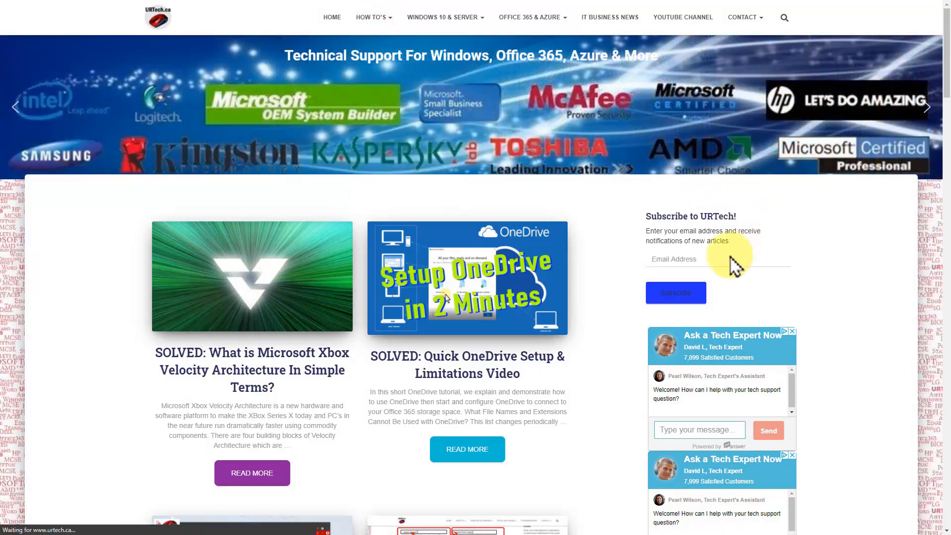
pyautogui.scroll(-3)
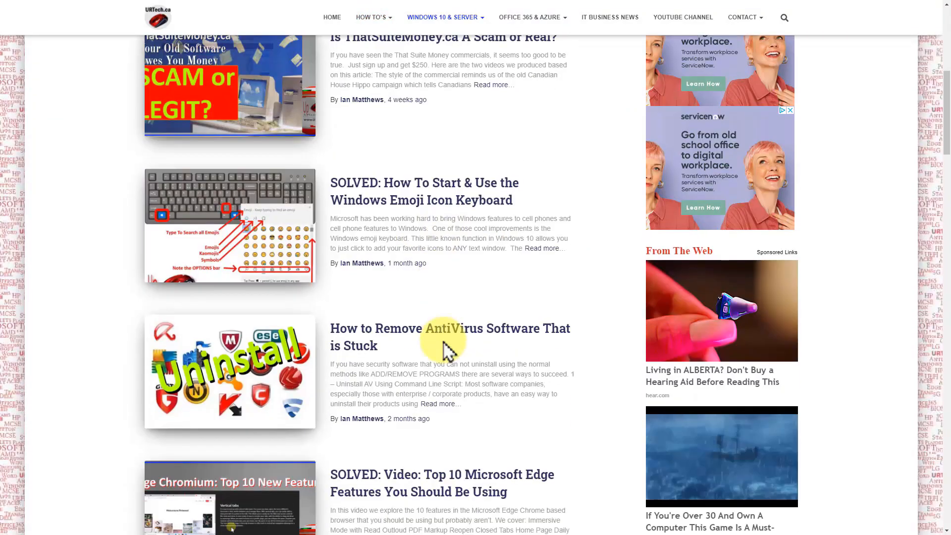
pyautogui.scroll(-3)
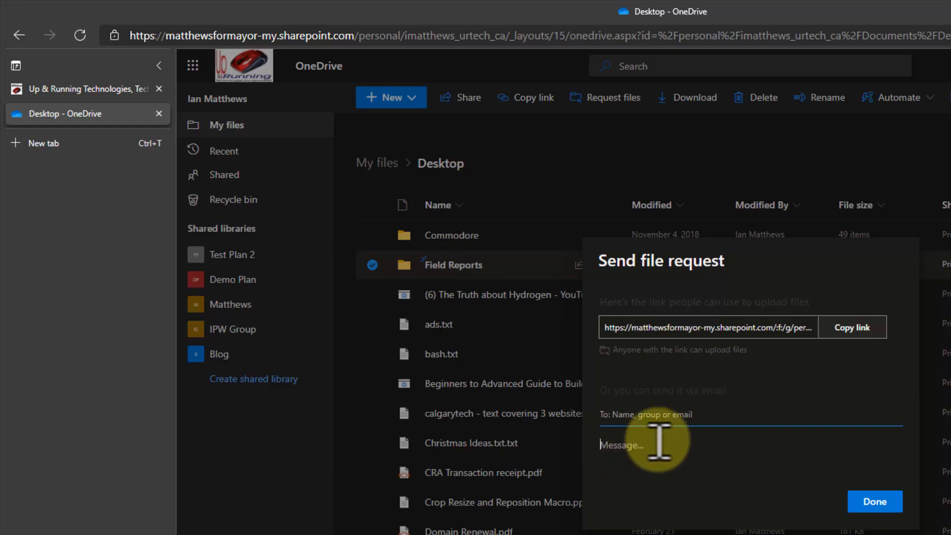
# Step: Copy the Your Daily Reports file request upload link to the clipboard
pyautogui.click(852, 327)
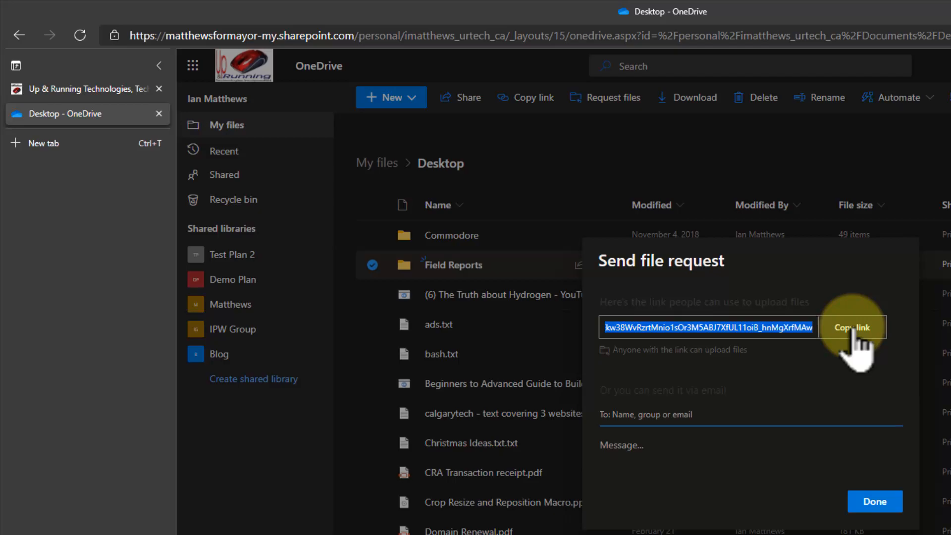
pyautogui.click(852, 327)
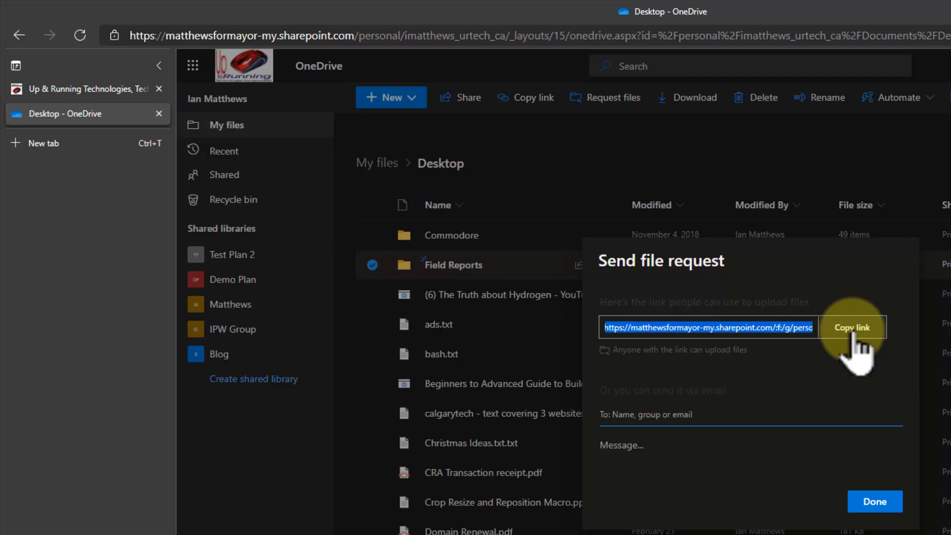
pyautogui.moveTo(849, 364)
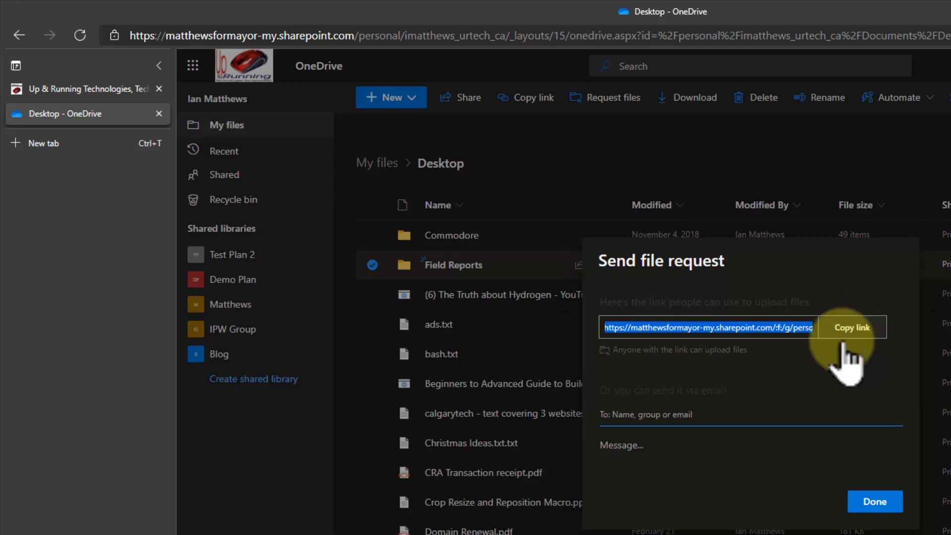
pyautogui.click(874, 502)
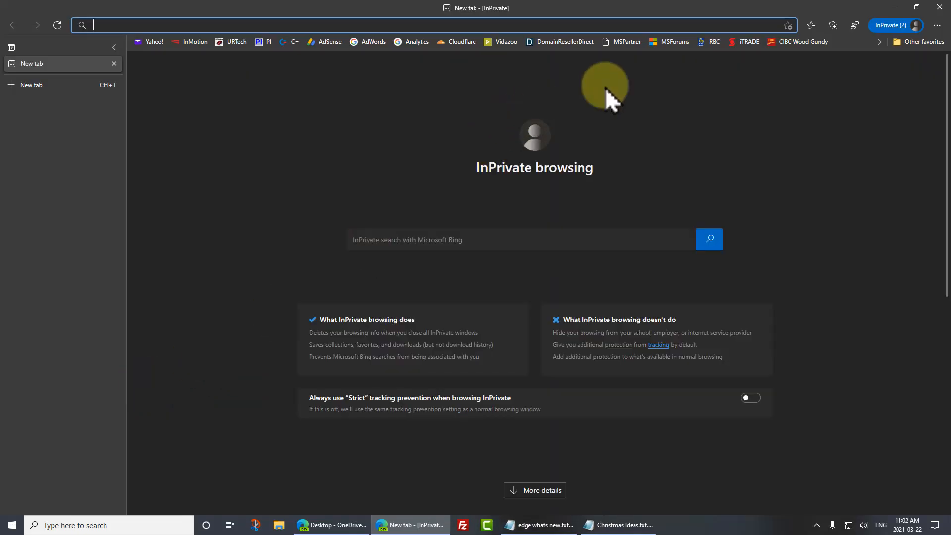
pyautogui.moveTo(279, 22)
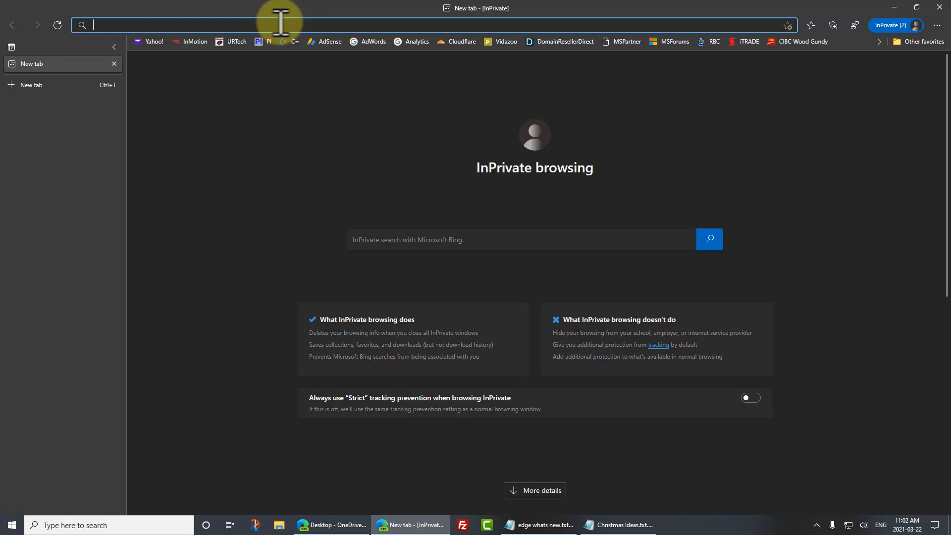
# Step: Load the request link in an InPrivate window and begin selecting files to upload
pyautogui.write('https://matthewsformayor-my.sharepoint.com/:f:/g/personal/imatthews_urtech_ca/Ekw38WvRzrtMnio1sOr3M5ABJ7XfUL11oiB_hnMgXrfMAw')
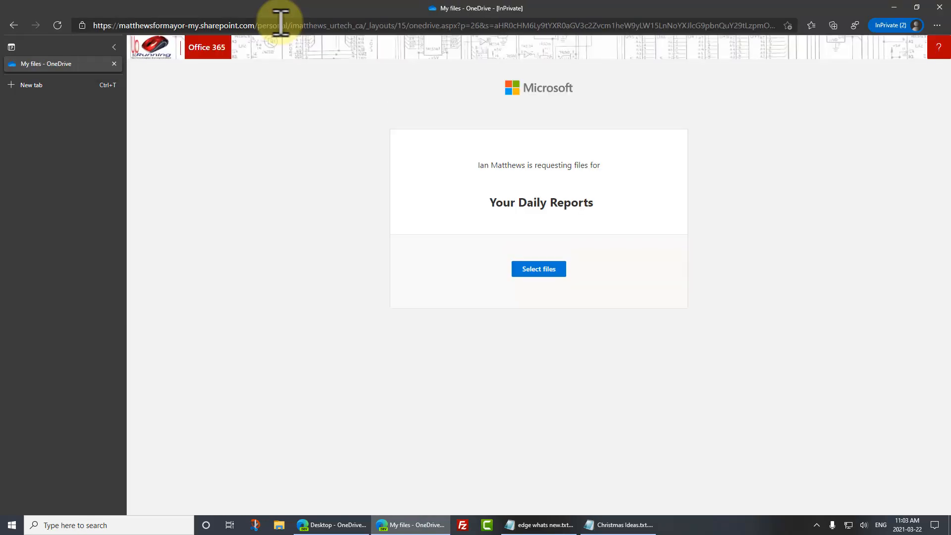
pyautogui.moveTo(538, 185)
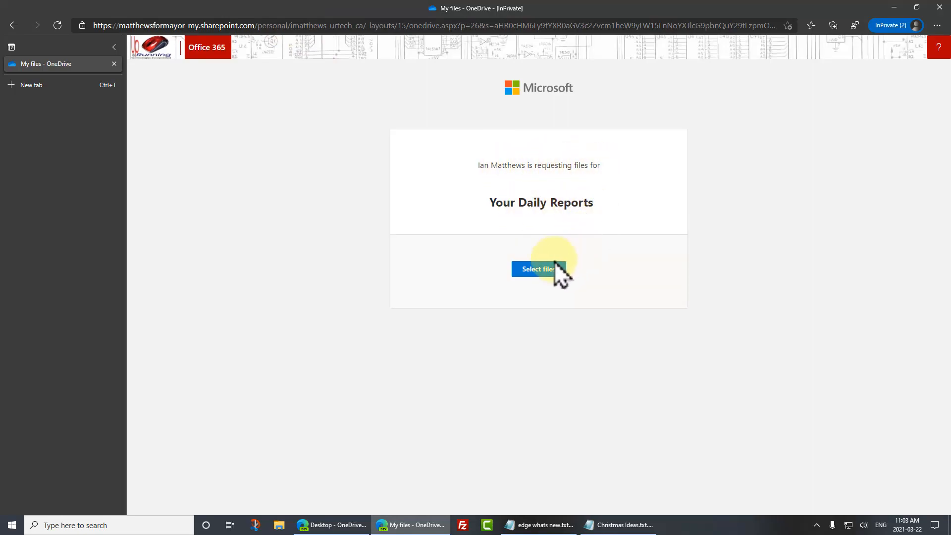
pyautogui.click(537, 269)
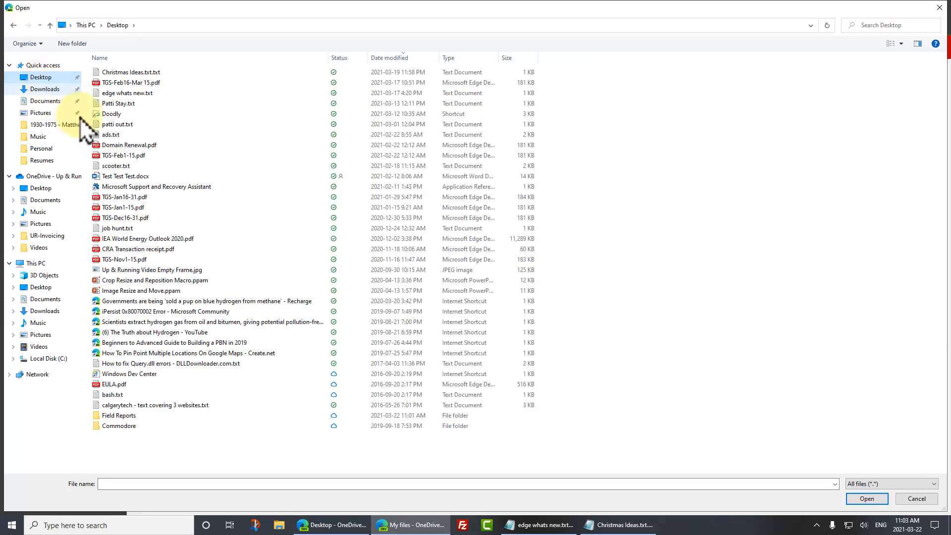
# Step: Pick EULA.pdf and the three TGS PDFs from the Desktop in the Open dialog
pyautogui.click(129, 144)
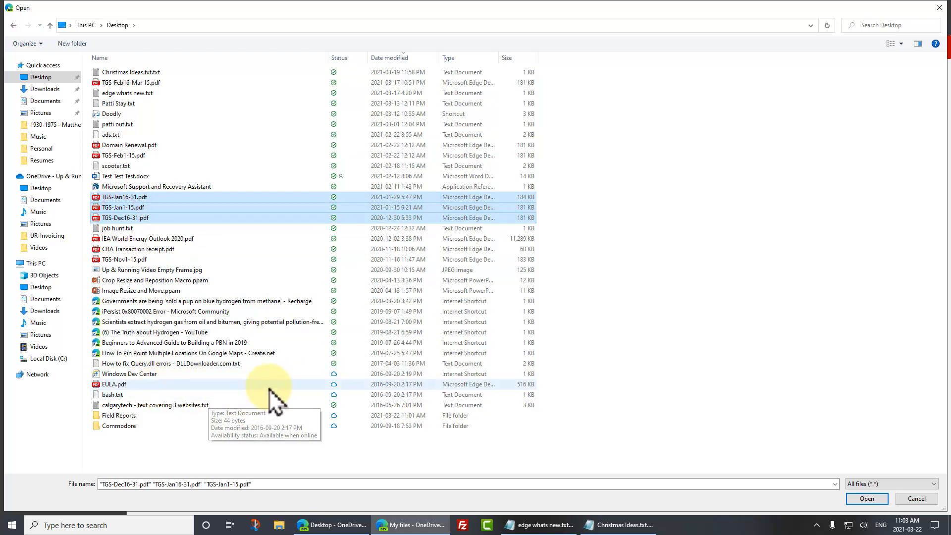
pyautogui.click(114, 384)
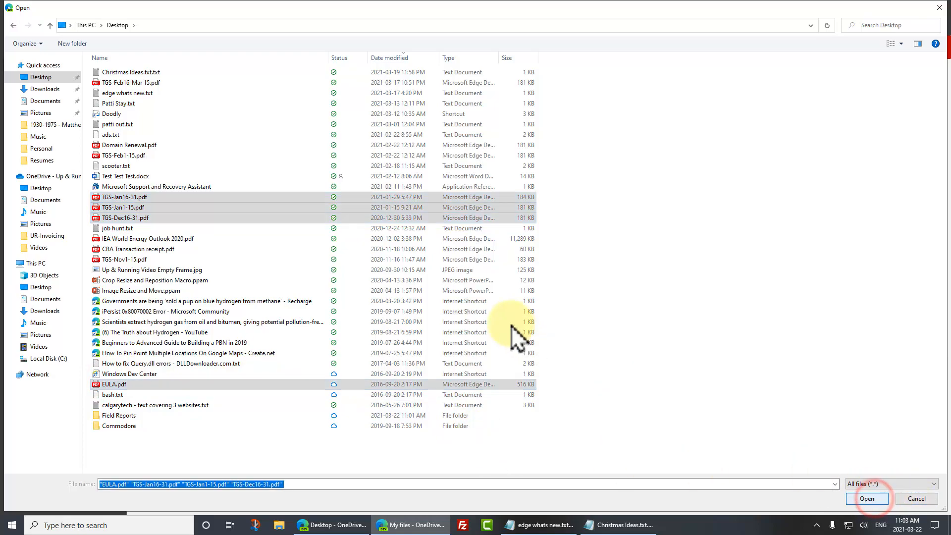
pyautogui.click(867, 498)
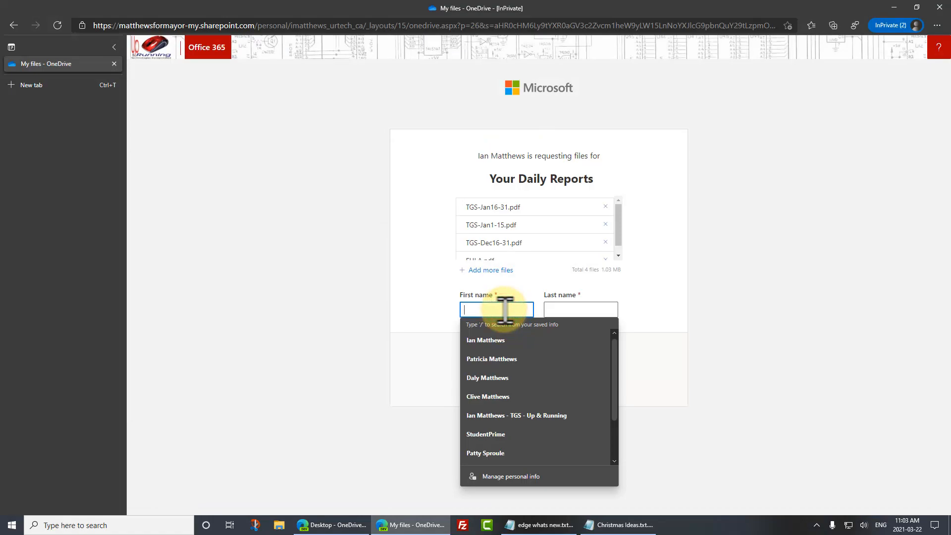
pyautogui.write('Johnny')
pyautogui.click(581, 310)
pyautogui.write('McField')
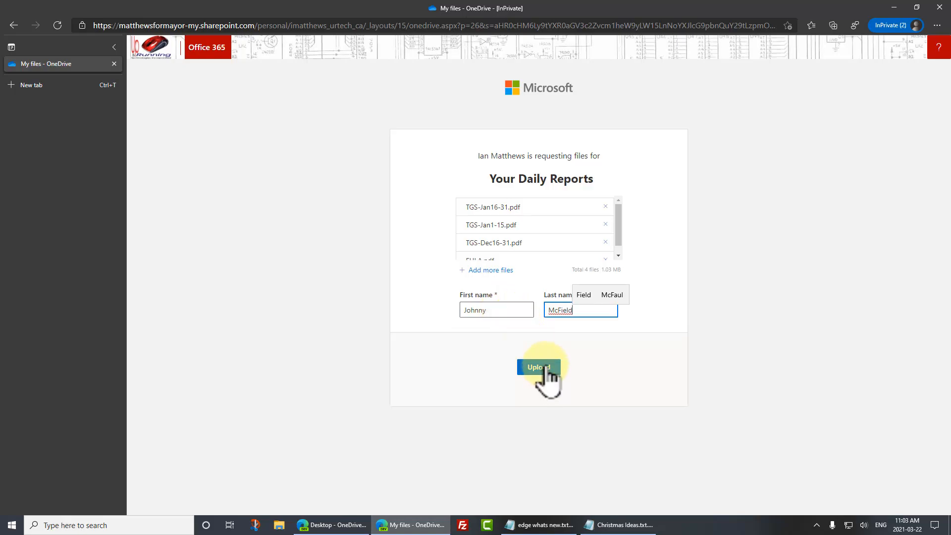
pyautogui.click(538, 367)
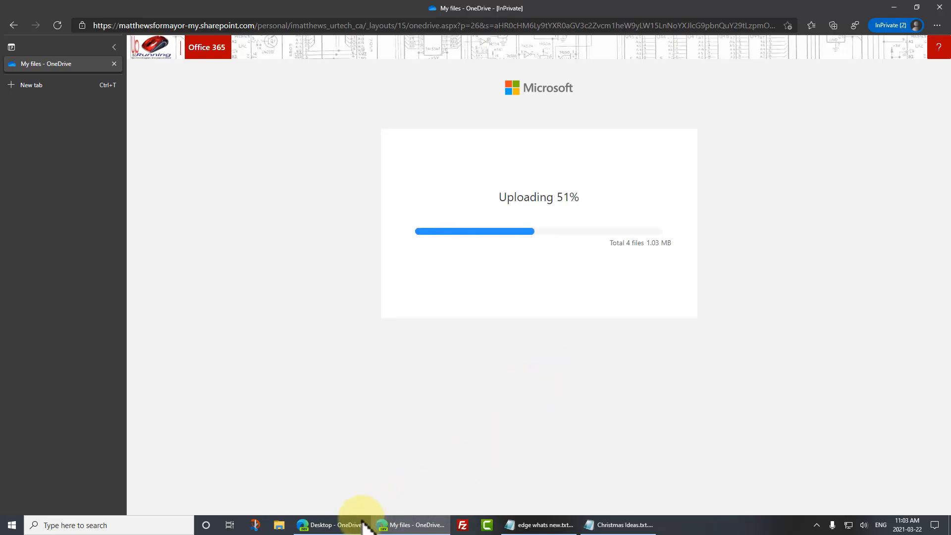
# Step: View the desktop Field Reports folder and check the Johnny_McField-prefixed PDFs' cloud status
pyautogui.click(334, 524)
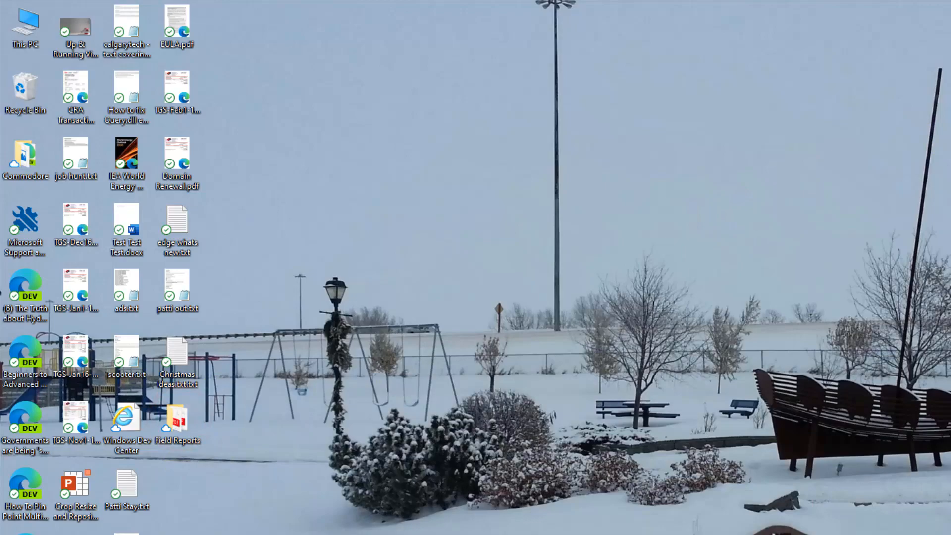
pyautogui.doubleClick(176, 419)
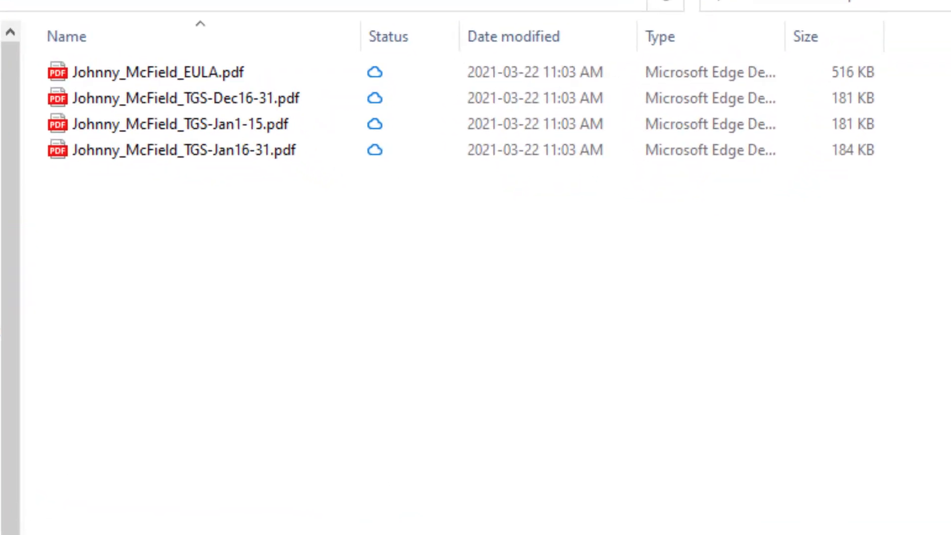
pyautogui.click(182, 72)
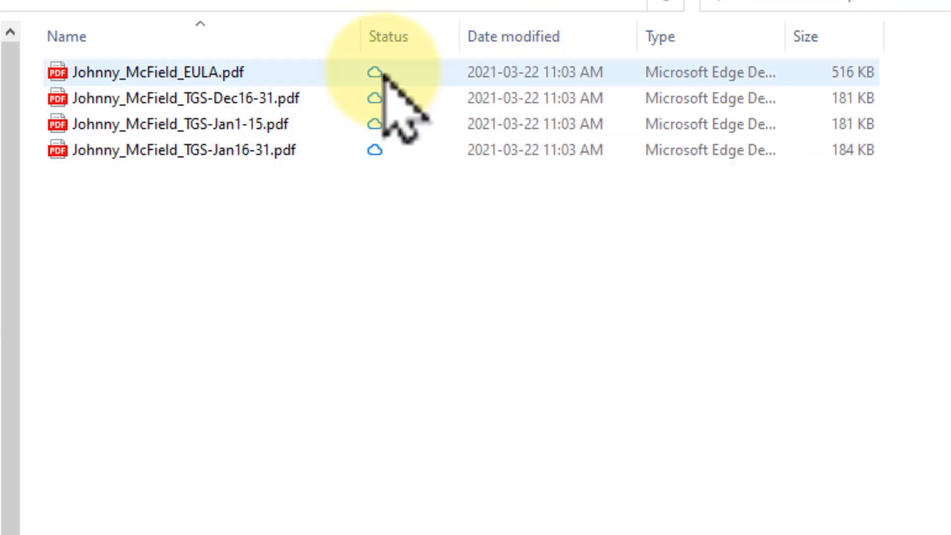
pyautogui.click(182, 150)
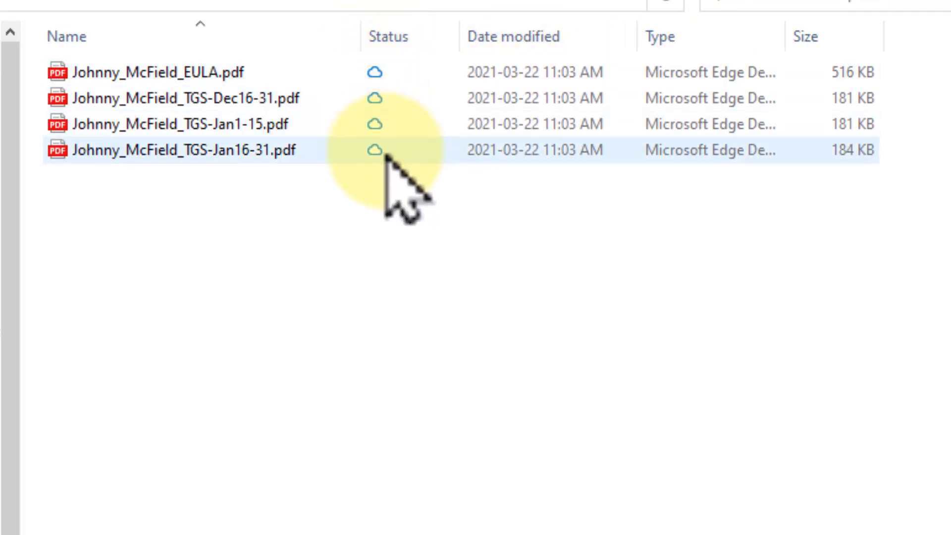
pyautogui.click(412, 285)
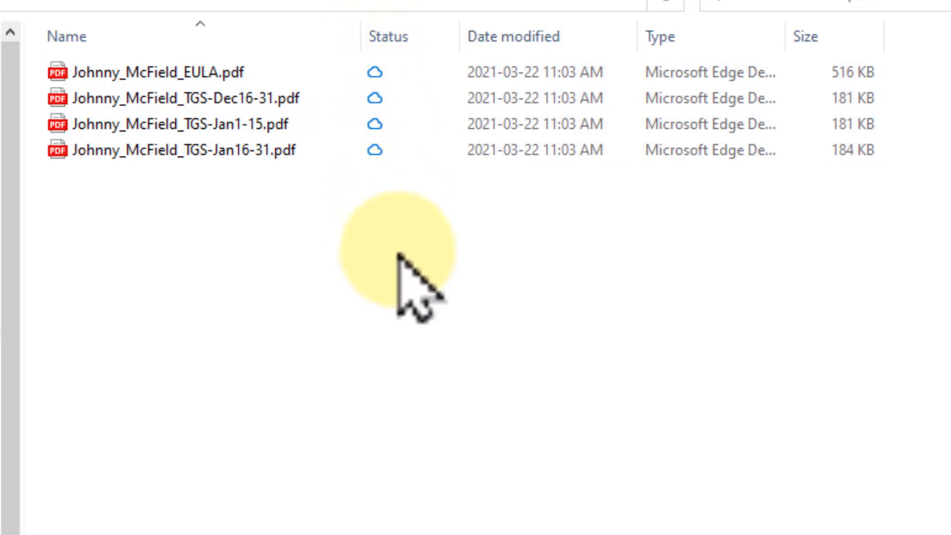
pyautogui.click(170, 73)
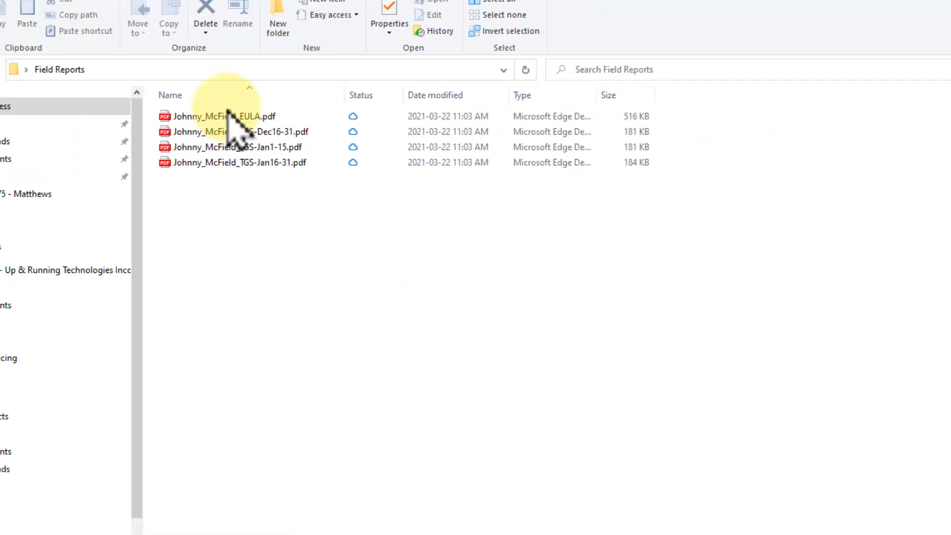
# Step: Bring the EULA PDF onto the device and delete the TGS-Jan16-31 PDF
pyautogui.doubleClick(222, 116)
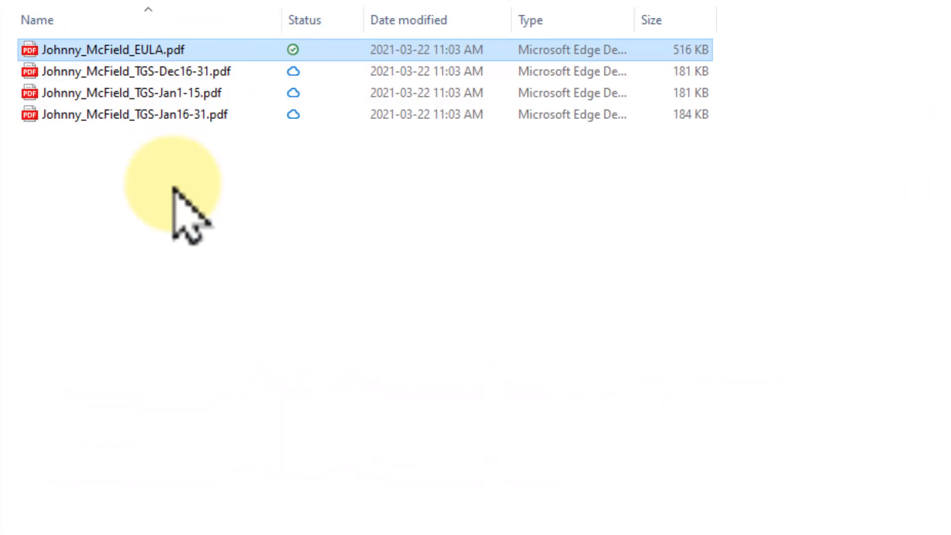
pyautogui.moveTo(285, 328)
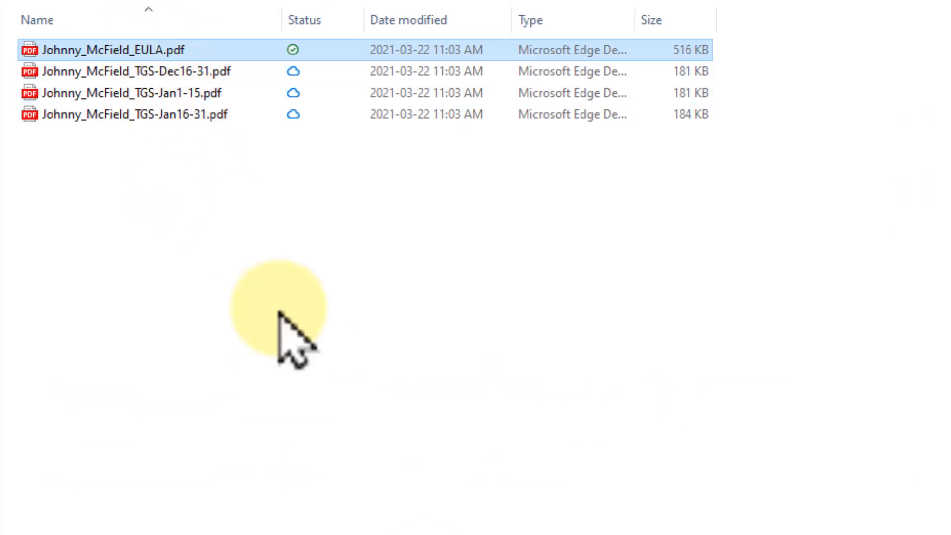
pyautogui.rightClick(121, 114)
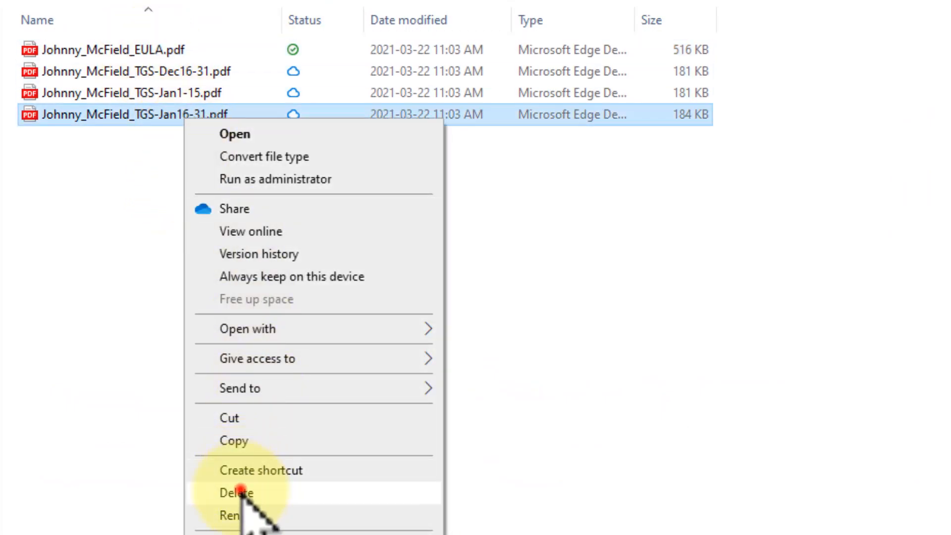
pyautogui.click(236, 493)
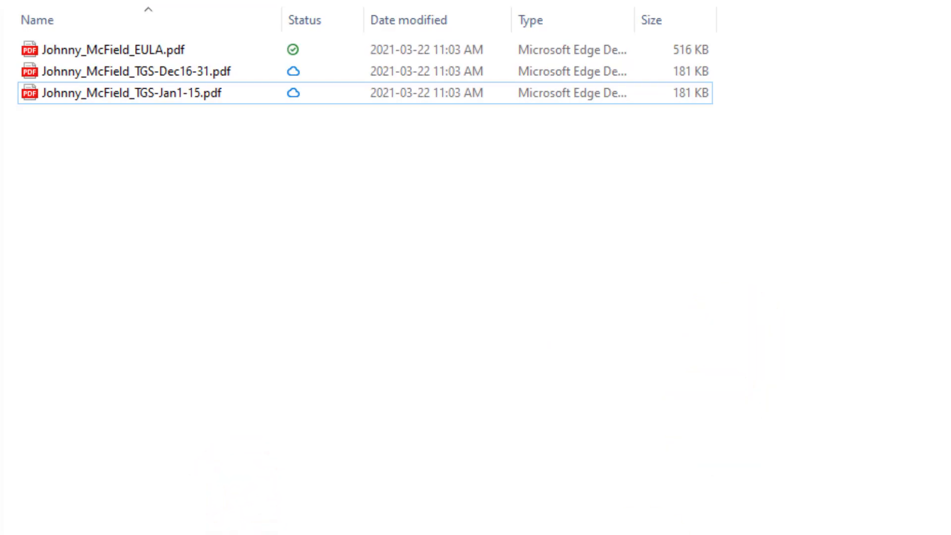
# Step: Rename the TGS-Jan1-15 PDF to start with a Processed Mar 22 2021 prefix
pyautogui.click(127, 93)
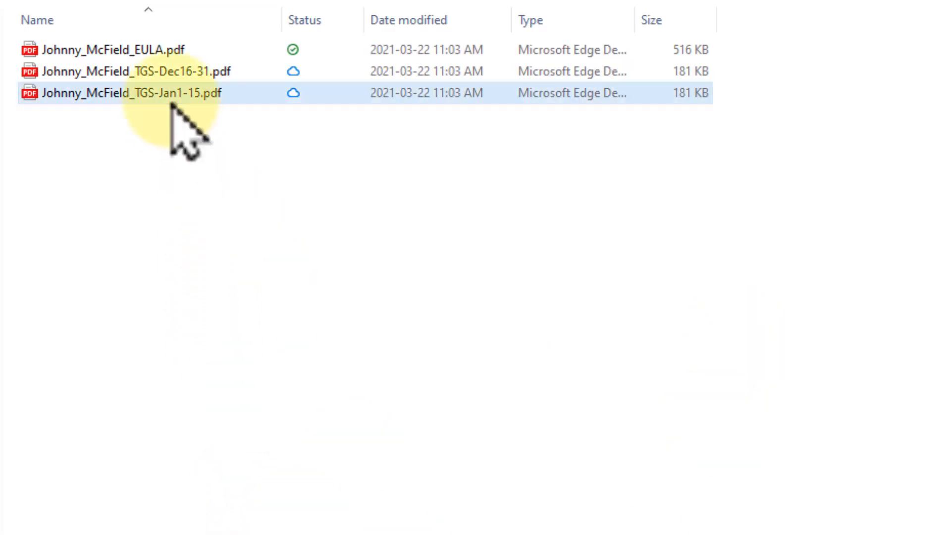
pyautogui.click(127, 93)
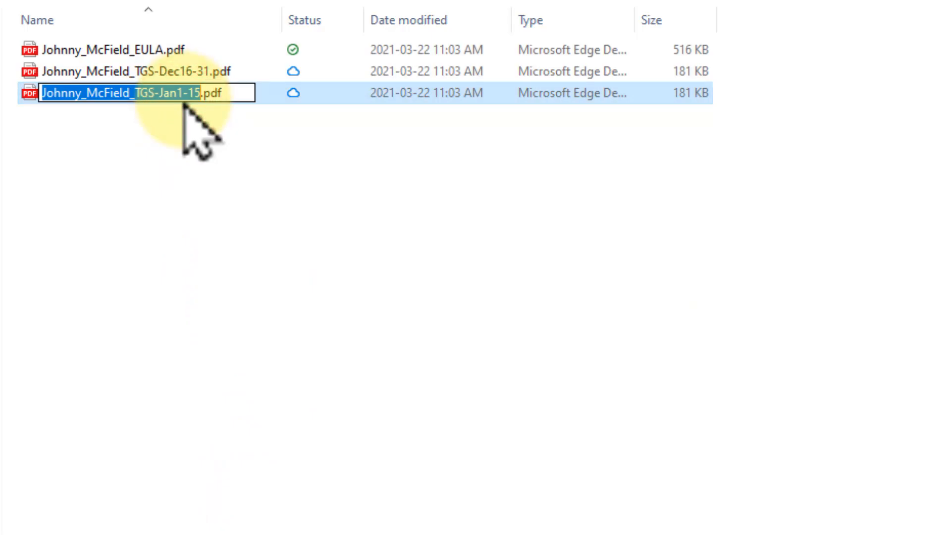
pyautogui.write('Processed-Mar22-')
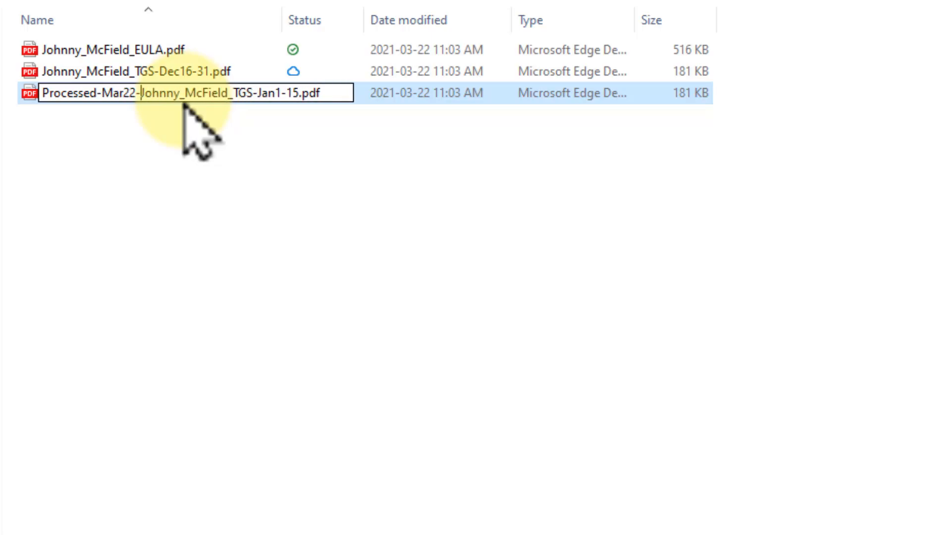
pyautogui.write('2021')
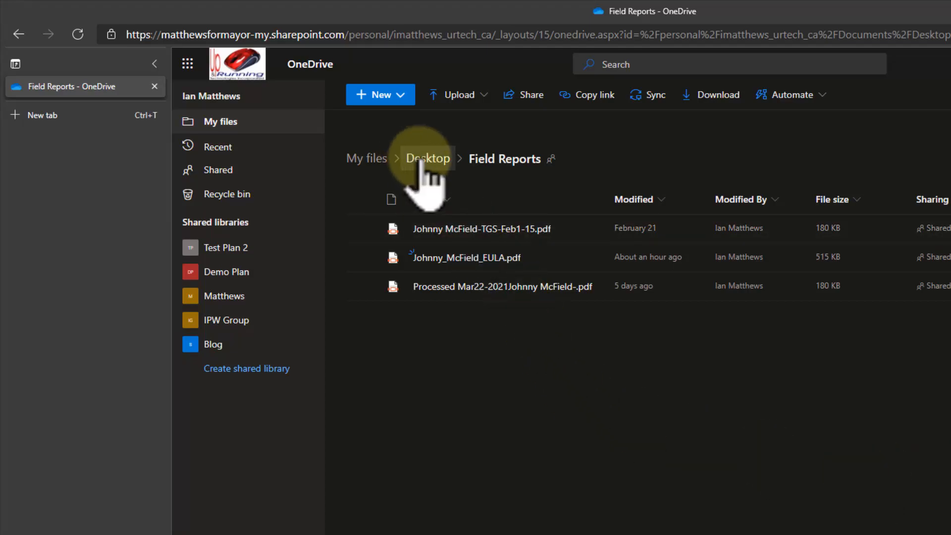
# Step: Move up from Field Reports to the Desktop folder via the breadcrumb
pyautogui.click(427, 158)
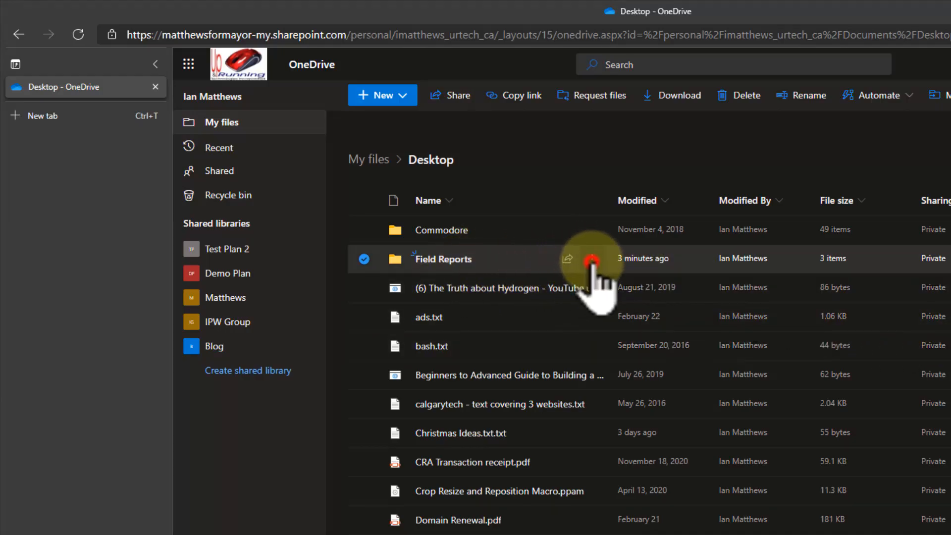
# Step: Start sharing Field Reports from its row menu, limiting the link to Specific people who can edit
pyautogui.click(592, 259)
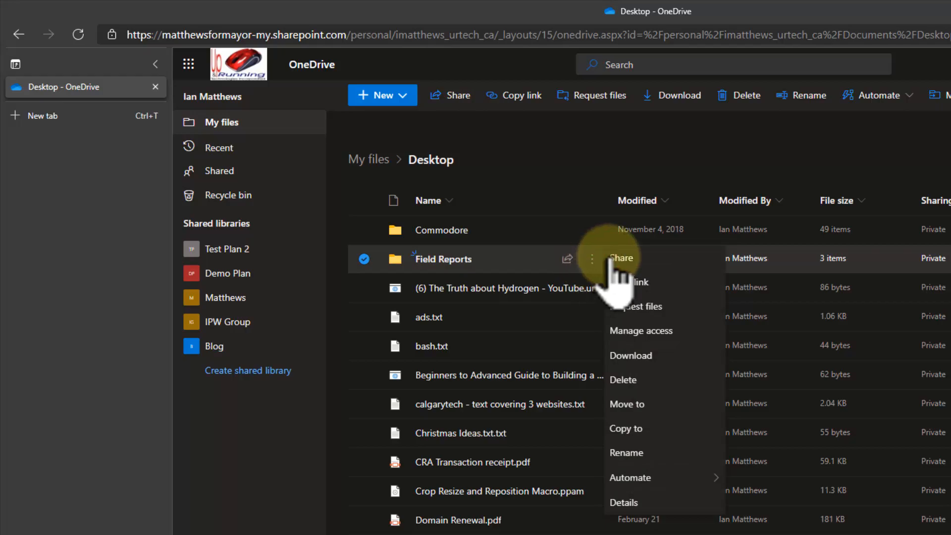
pyautogui.click(622, 259)
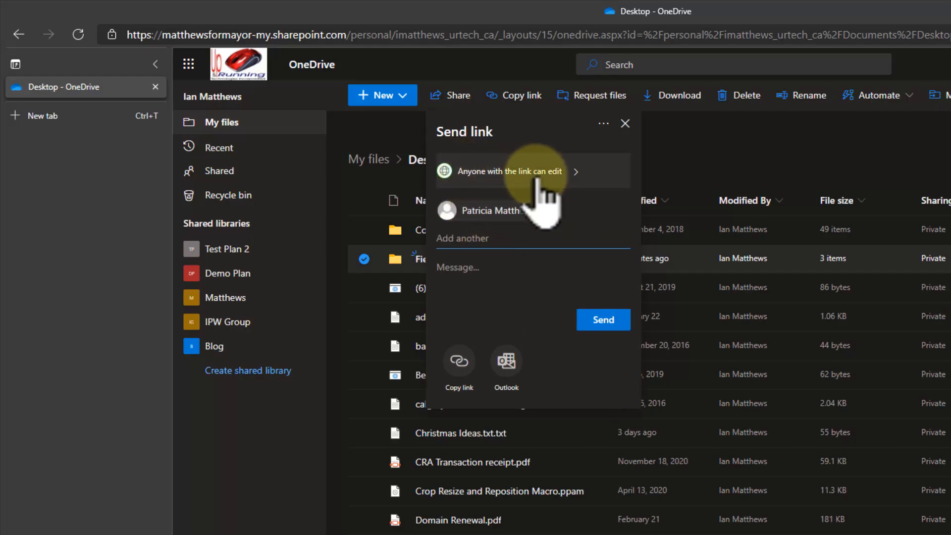
pyautogui.click(533, 171)
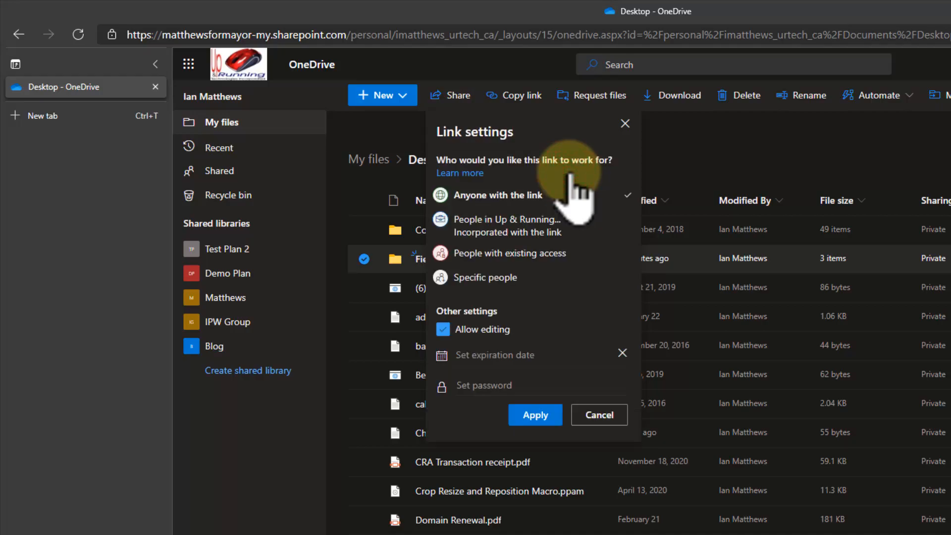
pyautogui.click(485, 280)
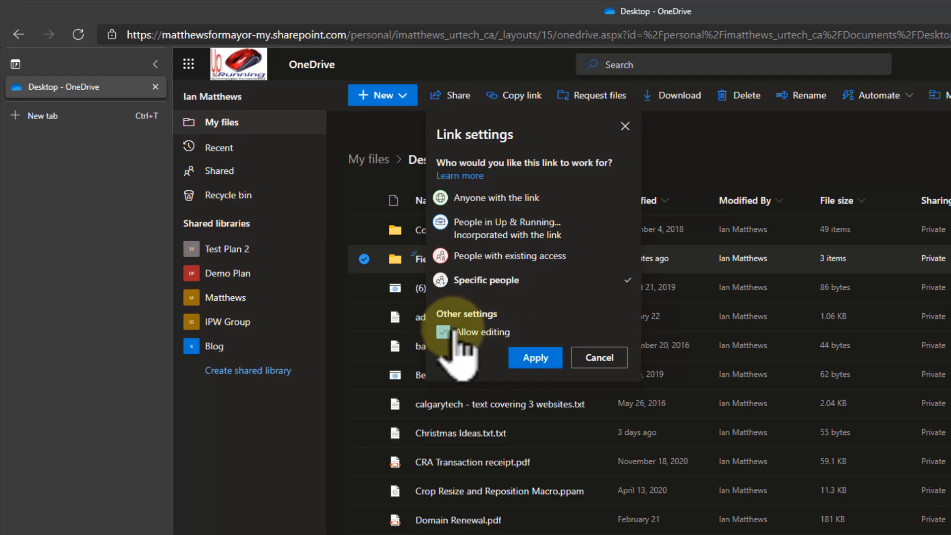
pyautogui.click(535, 357)
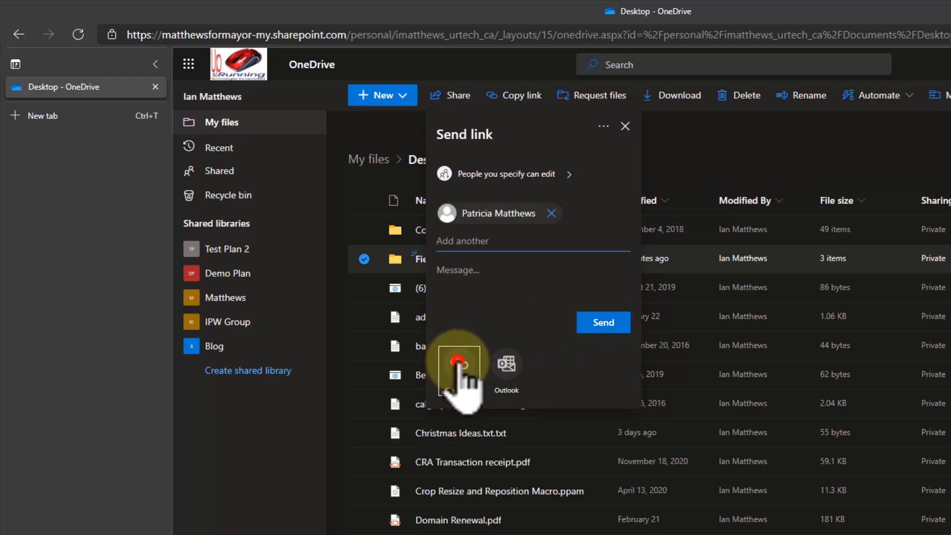
# Step: Copy the specific-people sharing link for Field Reports and dismiss the confirmation
pyautogui.click(458, 365)
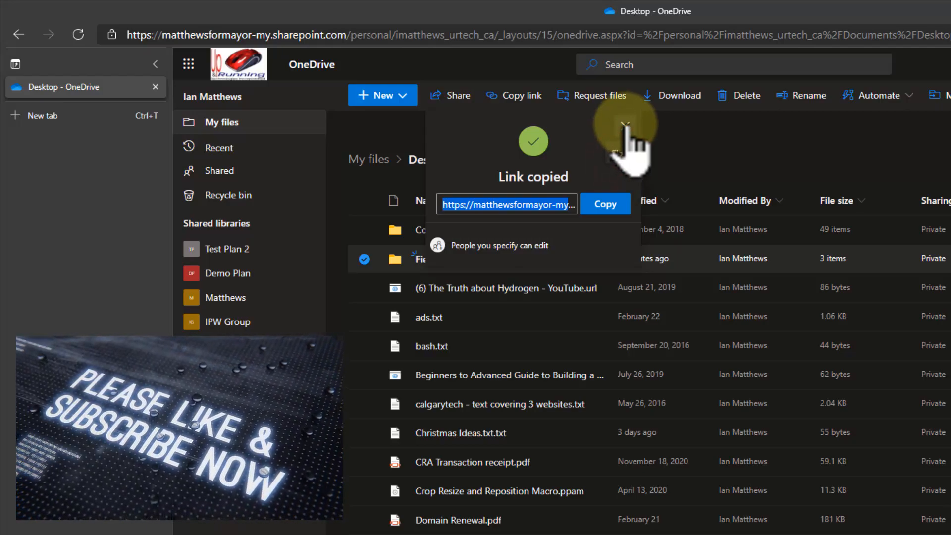
pyautogui.click(625, 124)
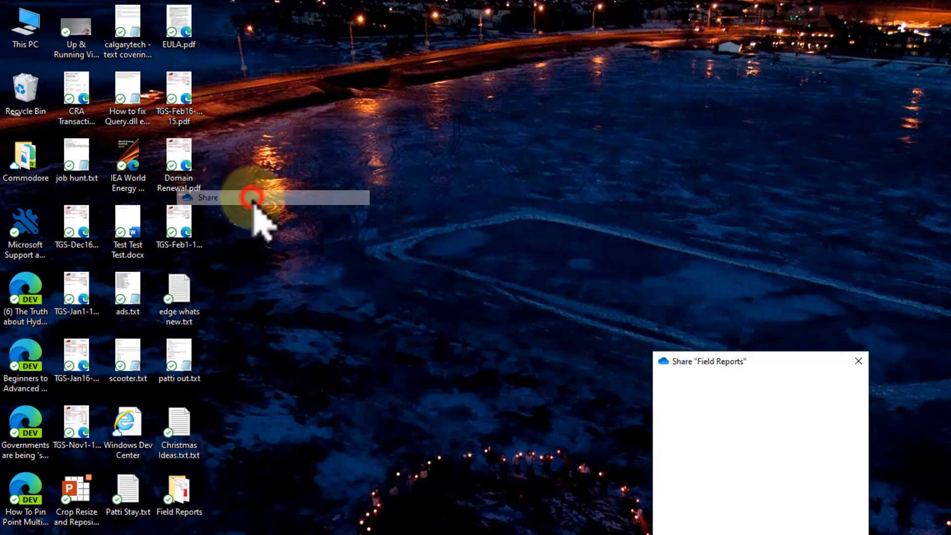
# Step: Share the desktop Field Reports folder with the link restricted to Specific people who can edit
pyautogui.click(207, 197)
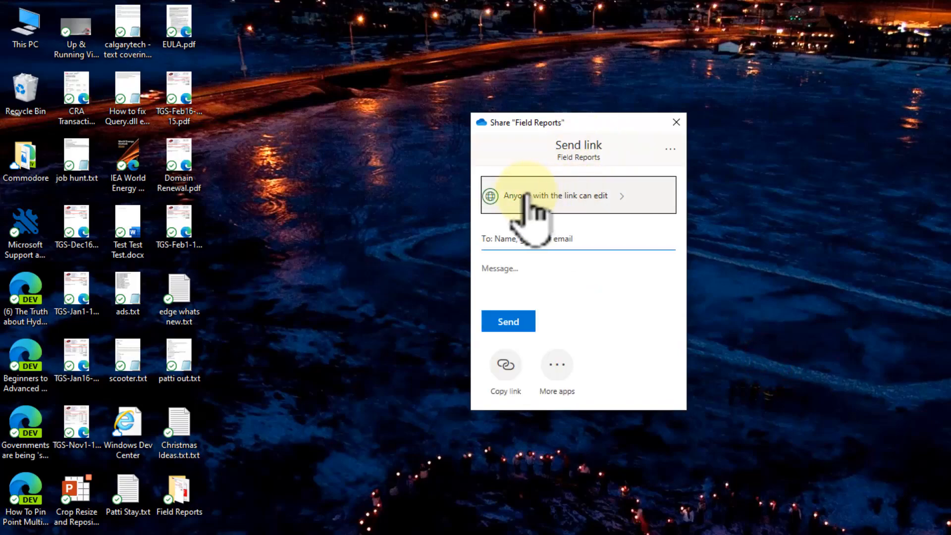
pyautogui.click(554, 195)
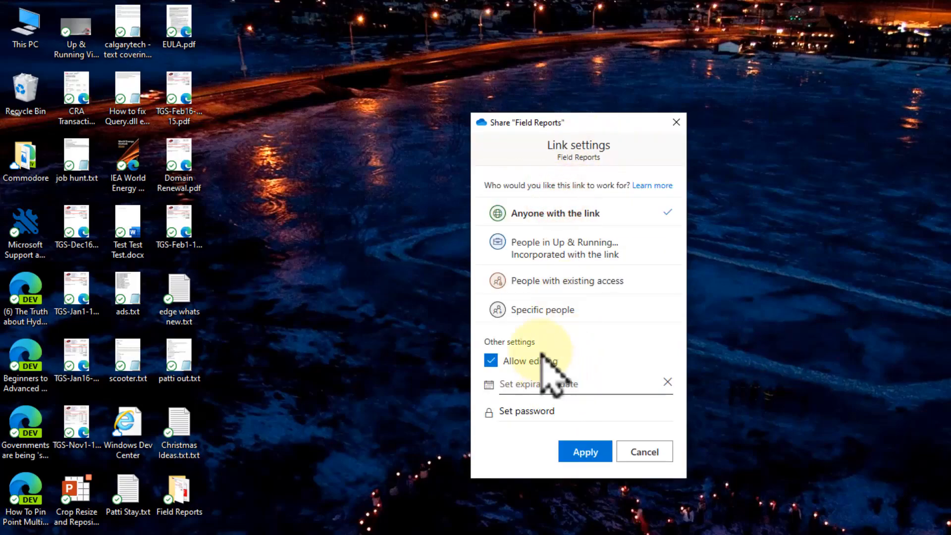
pyautogui.click(543, 309)
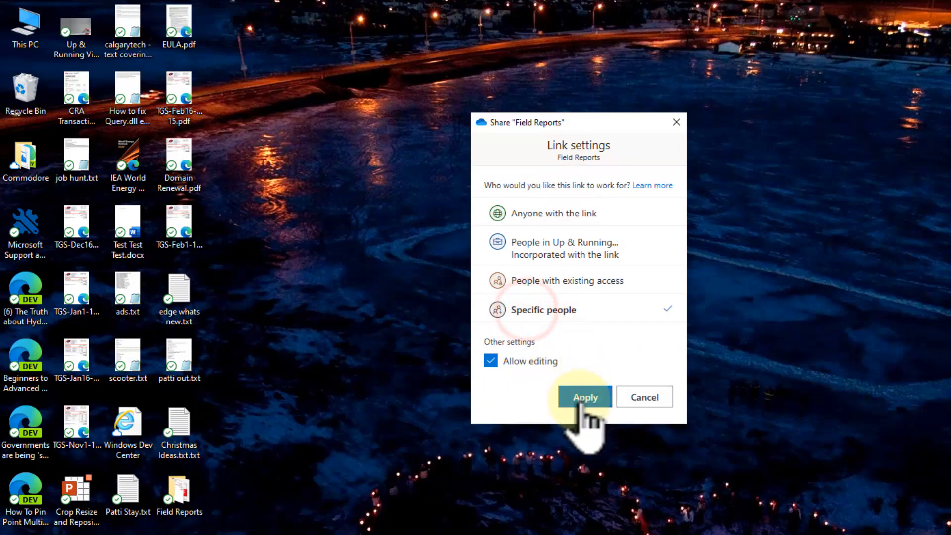
pyautogui.click(584, 398)
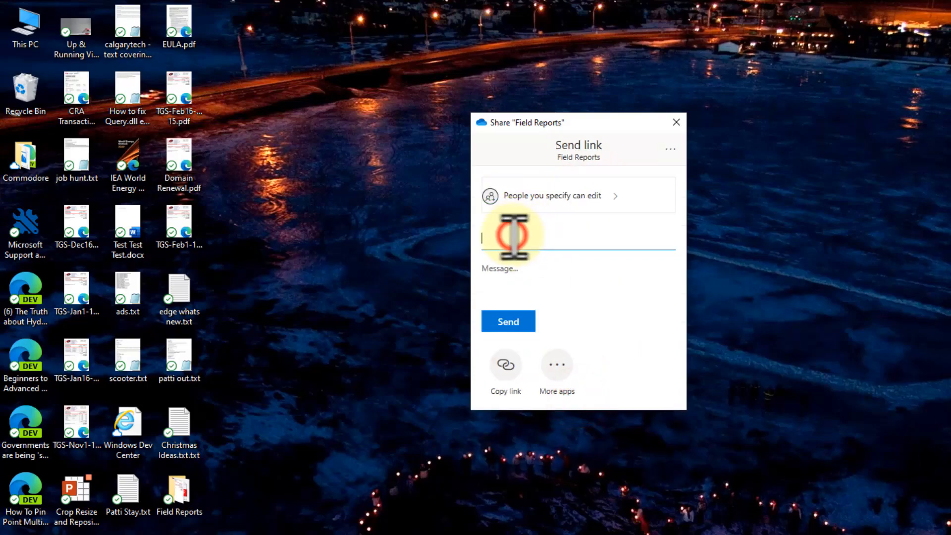
# Step: Add recipient 'patrick' from the suggested matches and copy the Field Reports link
pyautogui.write('patric')
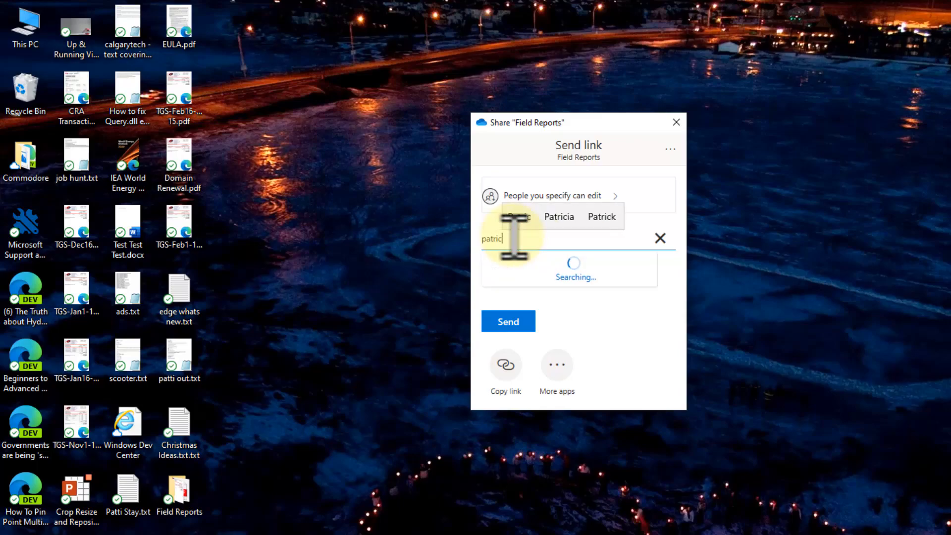
pyautogui.click(558, 216)
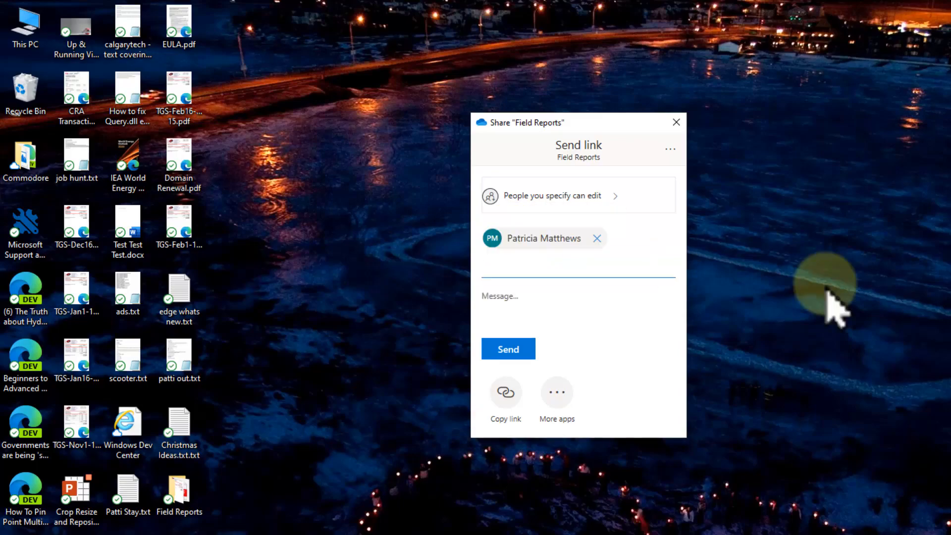
pyautogui.write('kldfjhg sa;dfsd;lfjgsad')
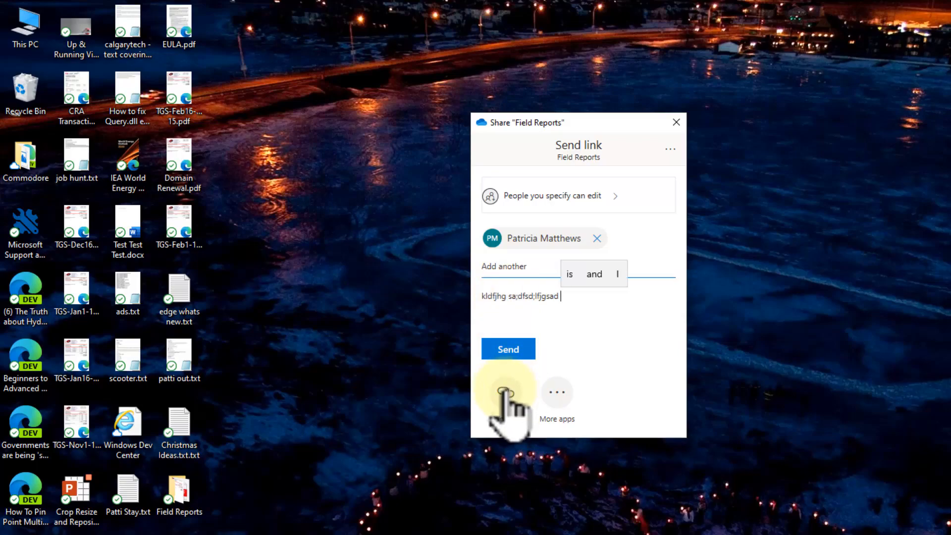
pyautogui.click(505, 391)
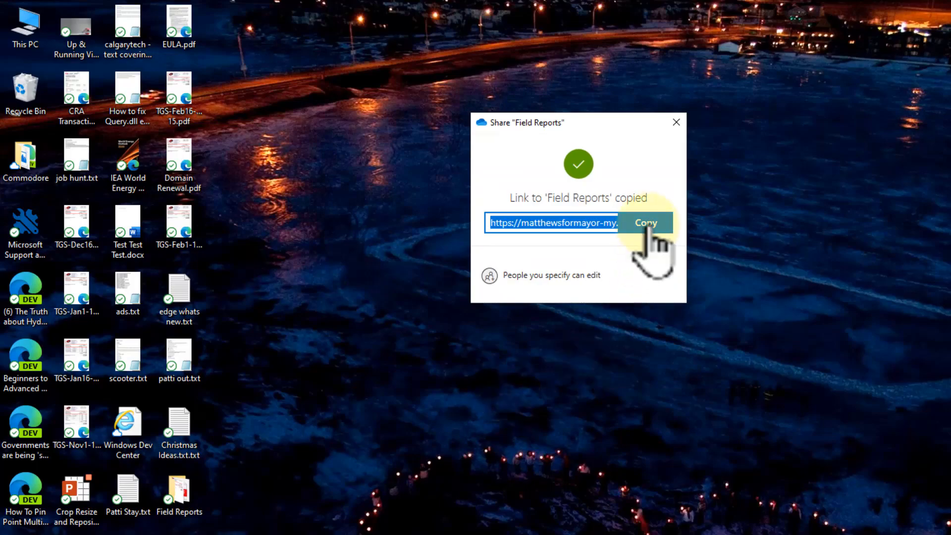